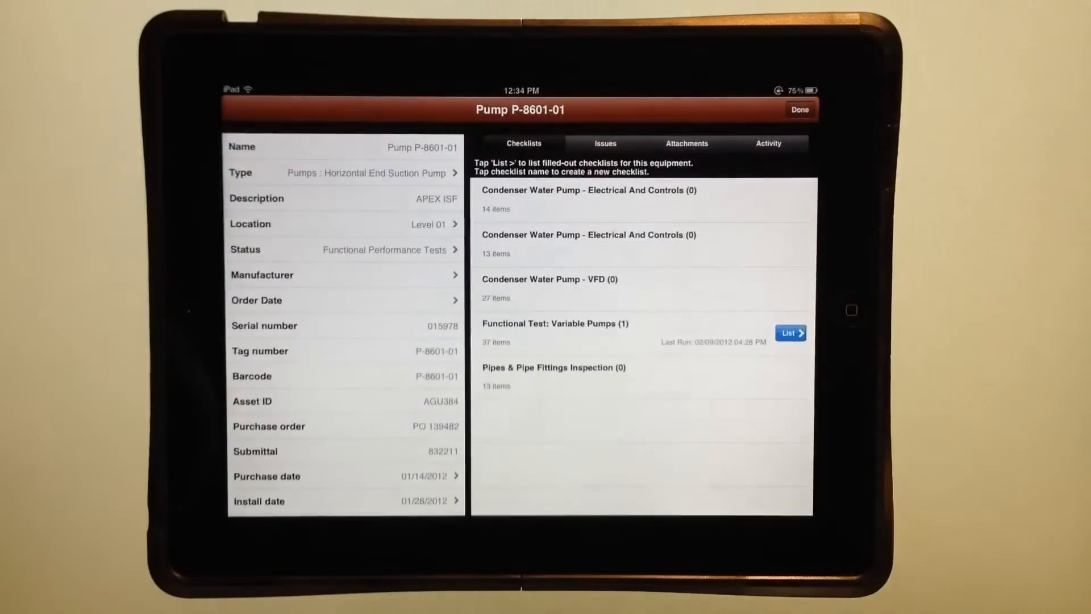
Check the pump's Status, then view its Issues and the details of KM-00043 (uncemented pipe joints)
click(344, 249)
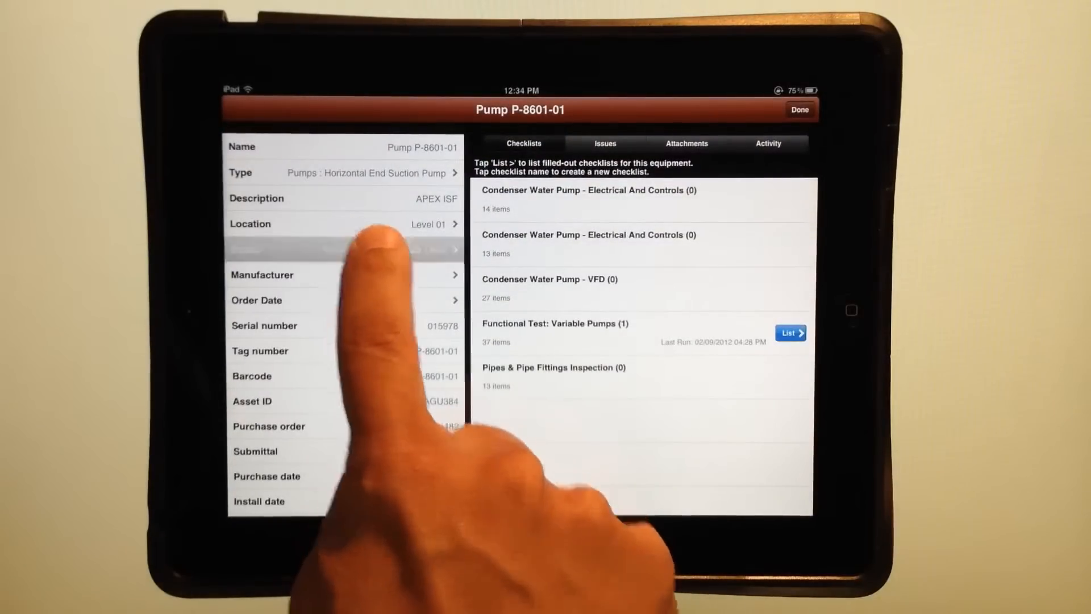
click(341, 249)
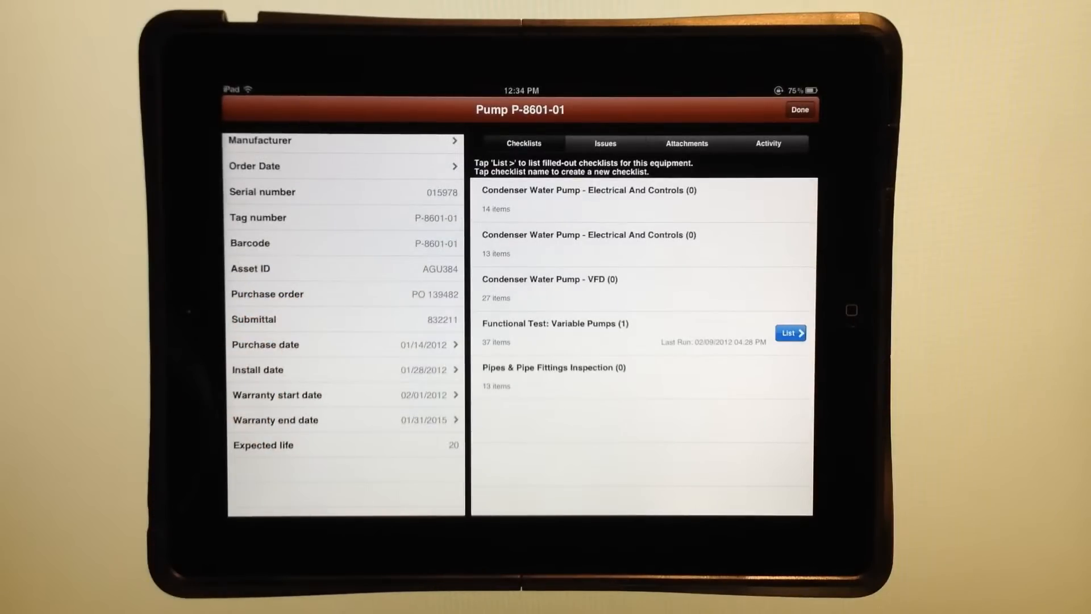
click(604, 144)
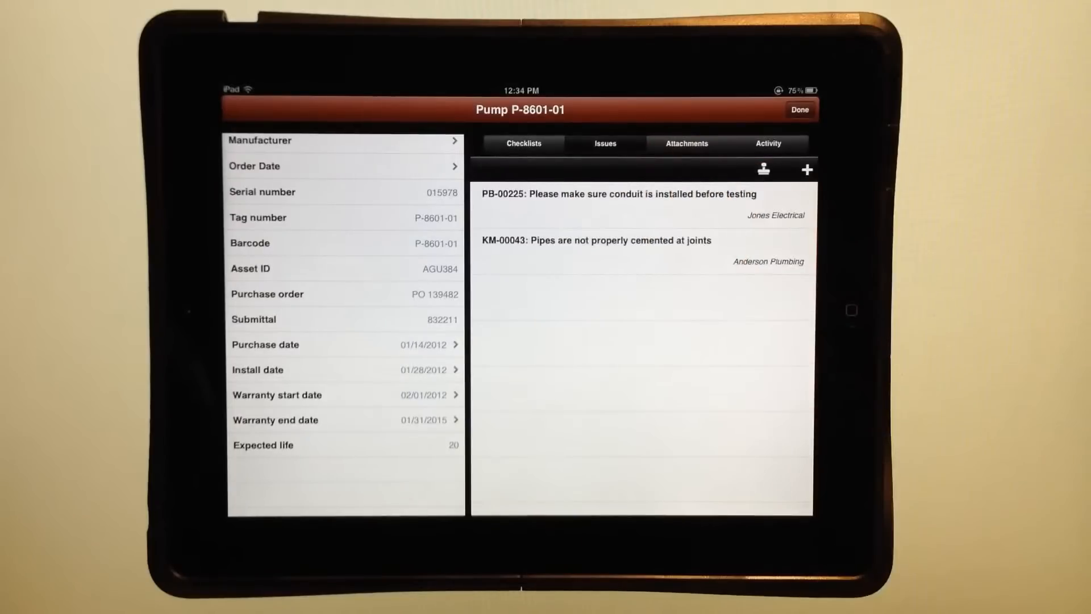
click(595, 239)
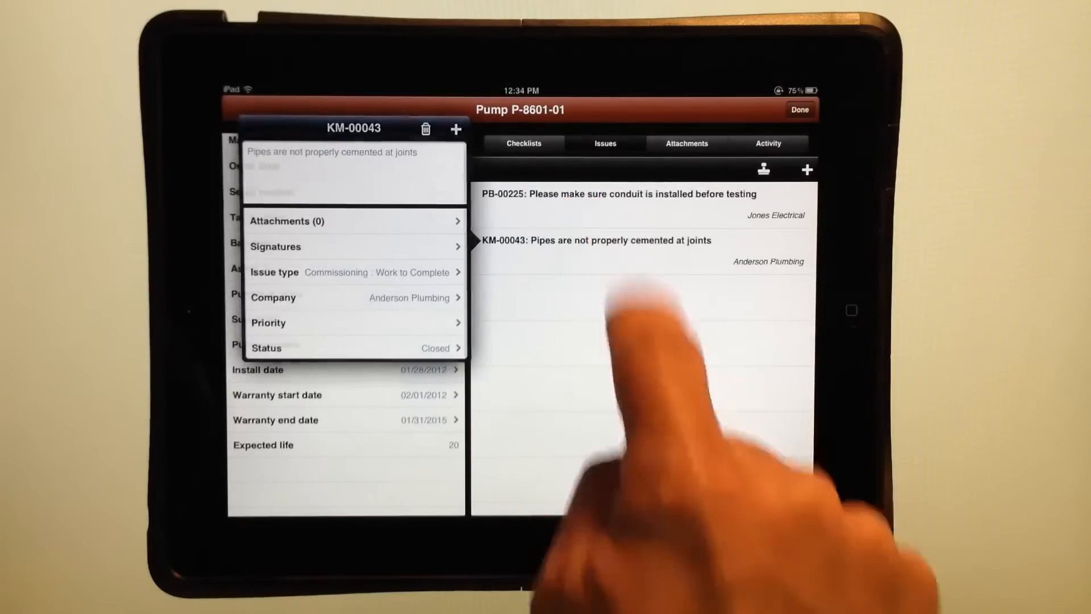
List the pump's attachments, then locate P-8601-01 in the Sample_Pumps_Model 3D view
click(687, 144)
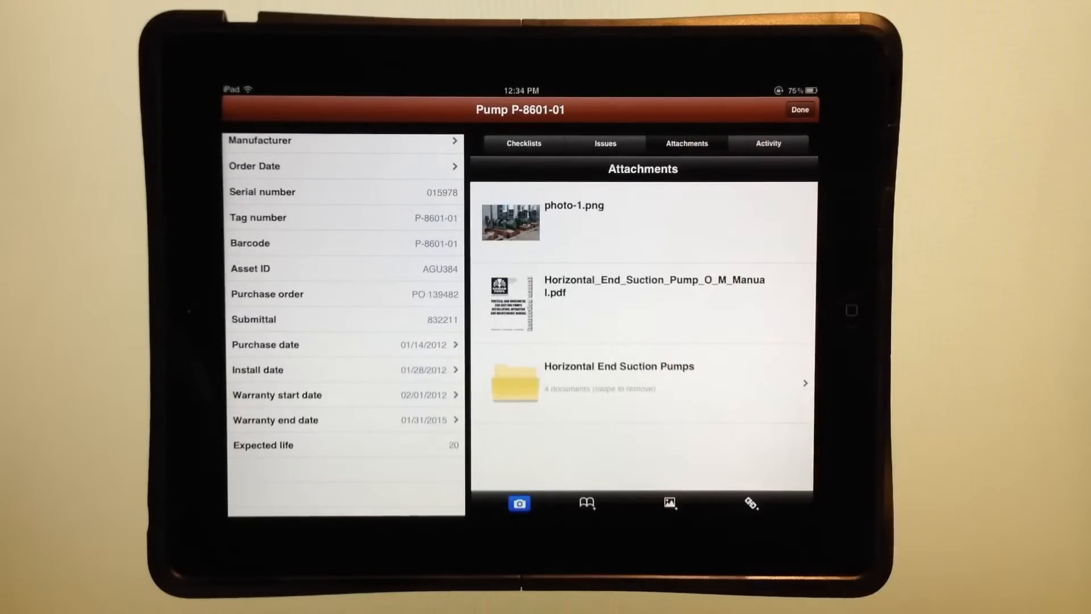
click(618, 376)
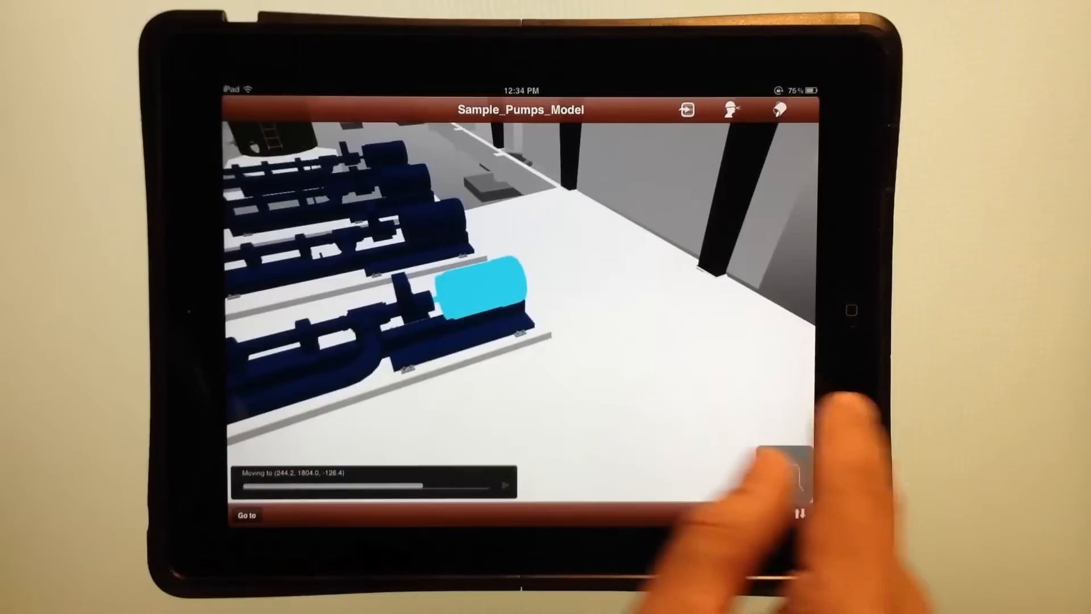
Fly Sample_Pumps_Model to a saved viewpoint overlooking the pump room
click(731, 109)
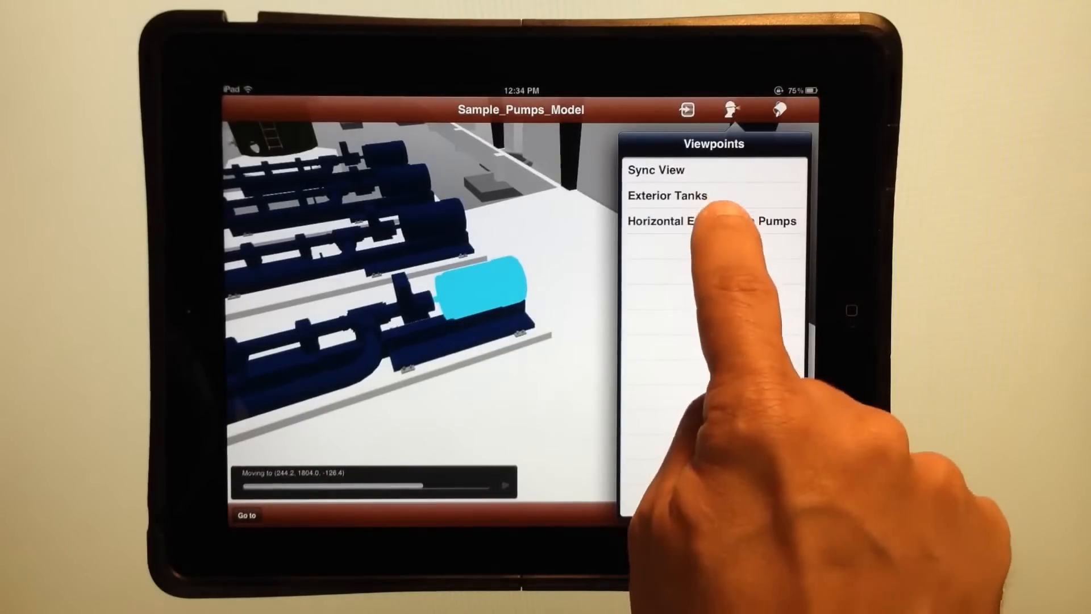
click(712, 221)
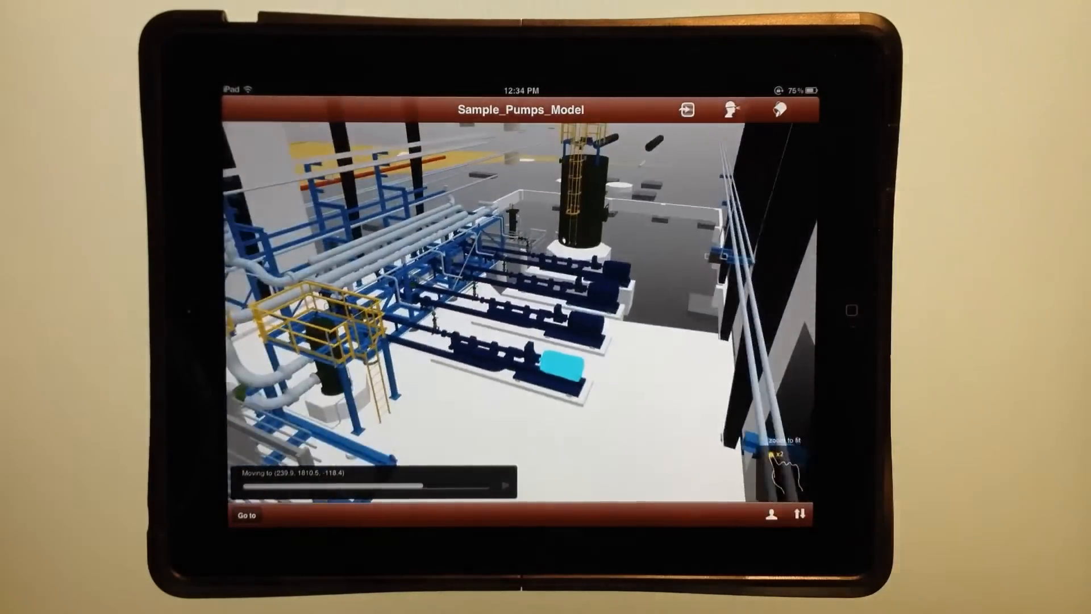